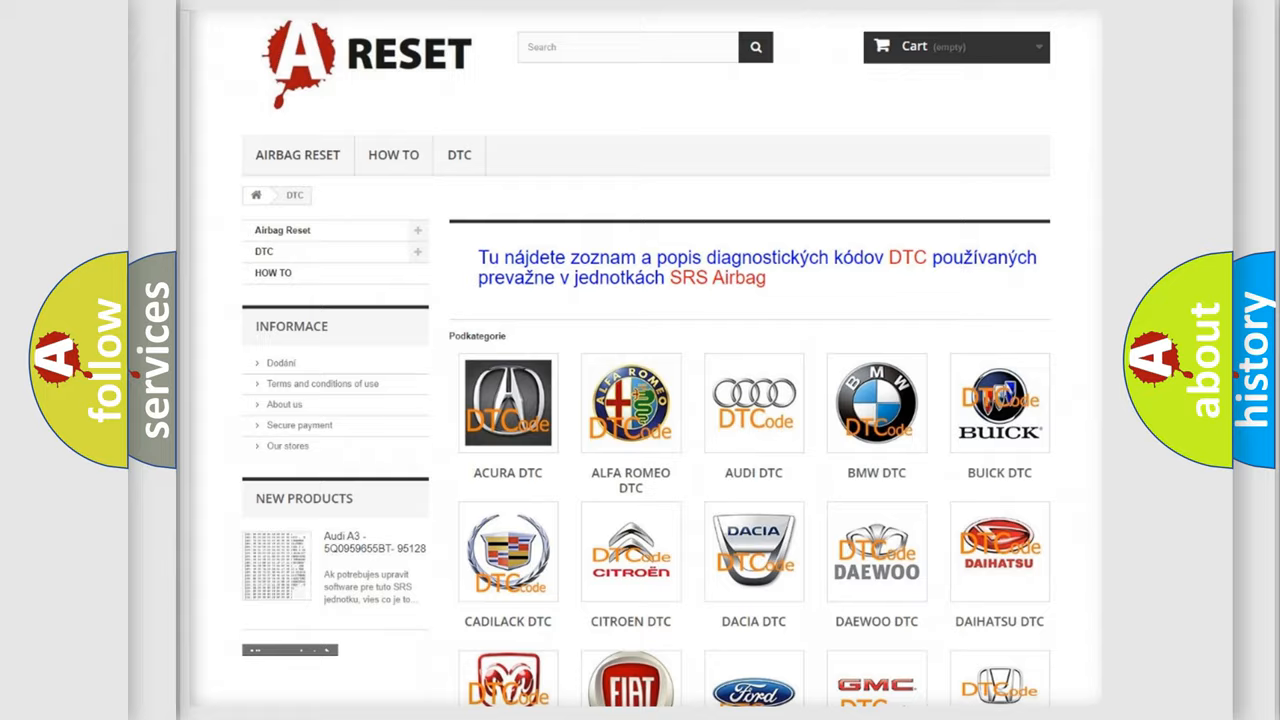
Step: Navigate from the DTC subcategory list to the Fiat DTC page listing its airbag trouble codes
scroll("down", 3)
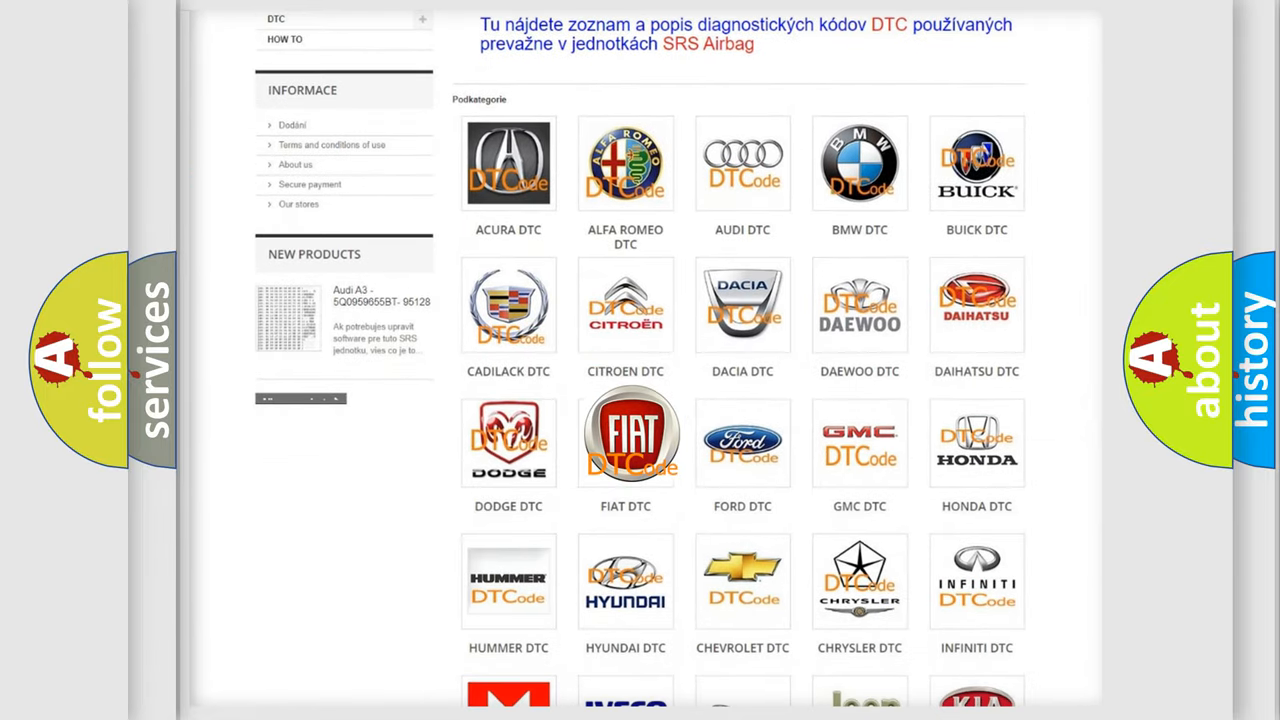
left_click(625, 435)
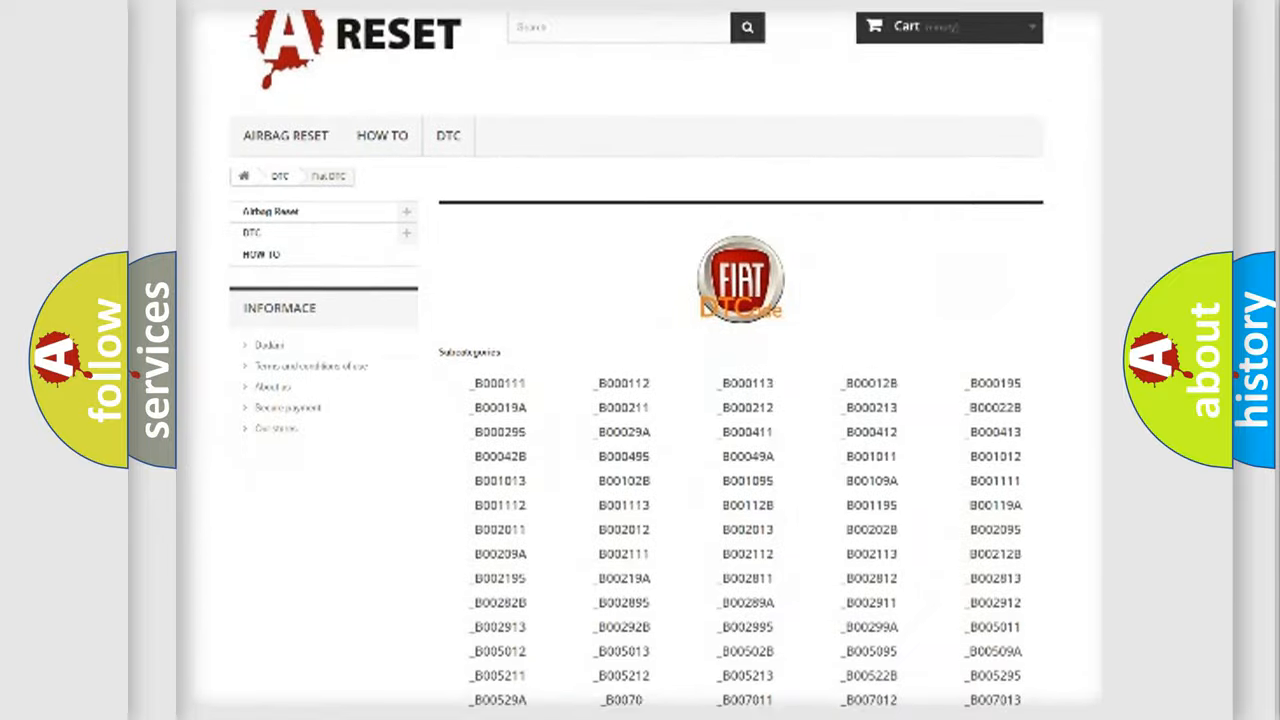
scroll("down", 3)
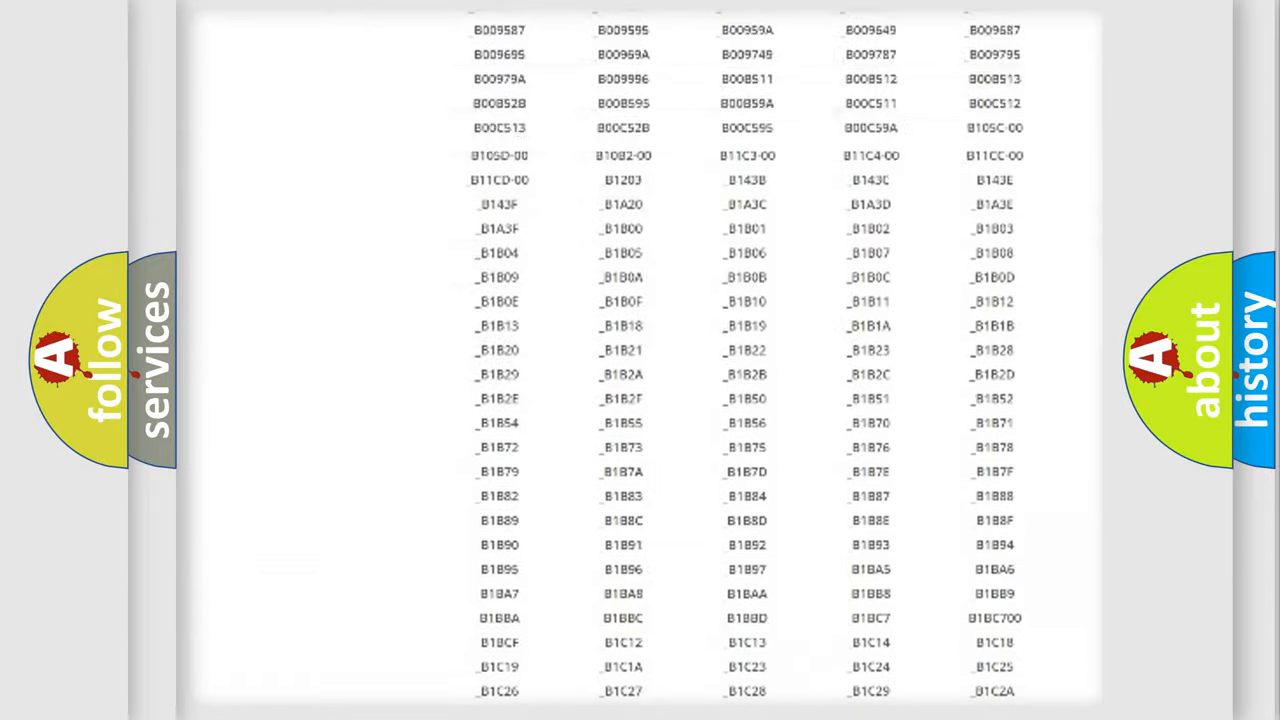
scroll("up", 3)
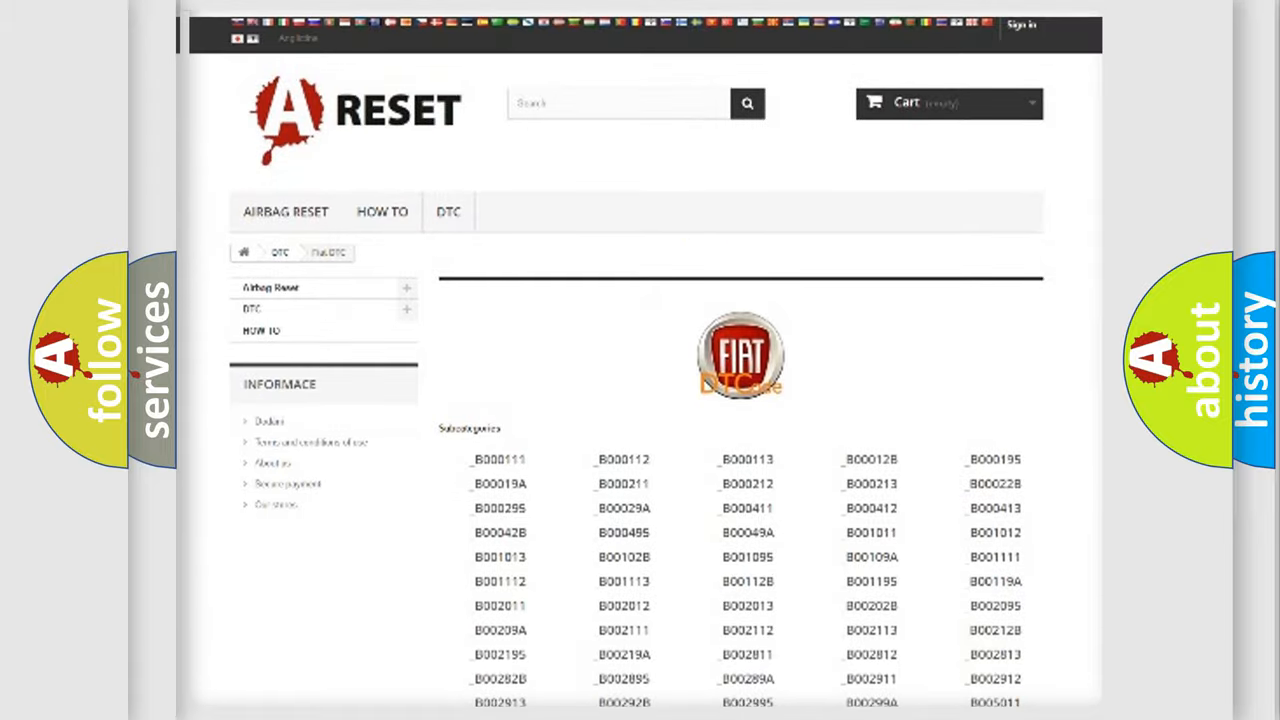